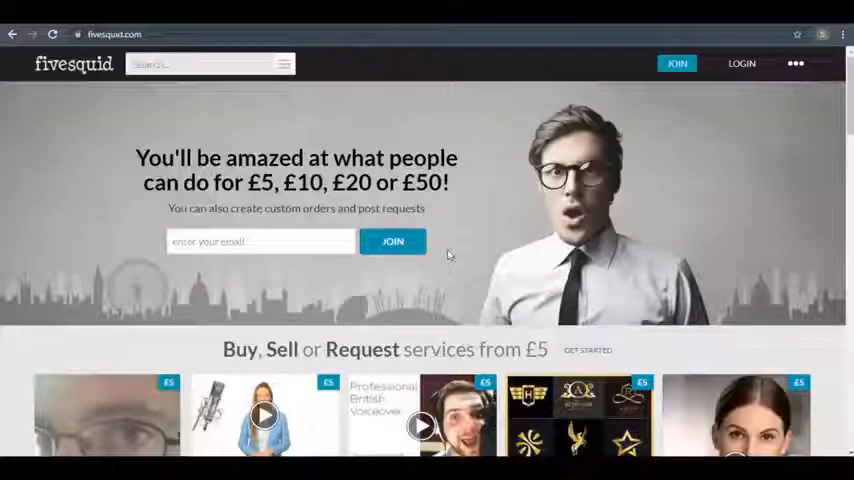
Step: Browse Fivesquid's category list and go to Other > Your message on
scroll(down, 3)
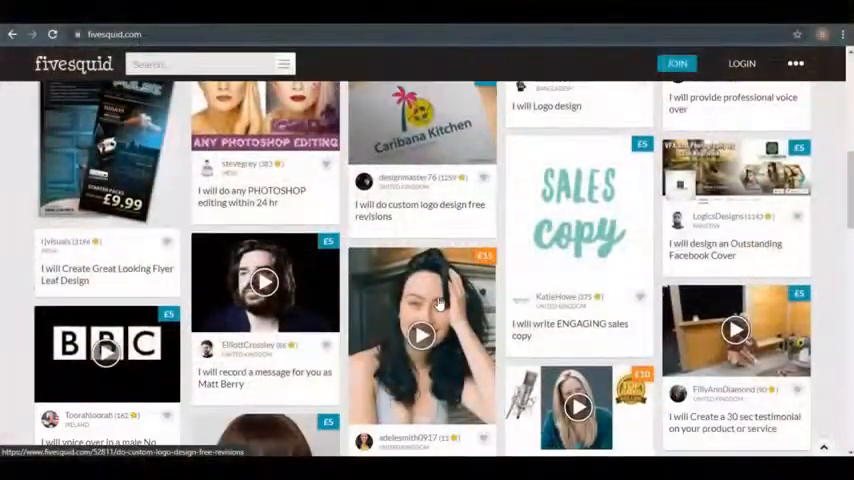
scroll(down, 3)
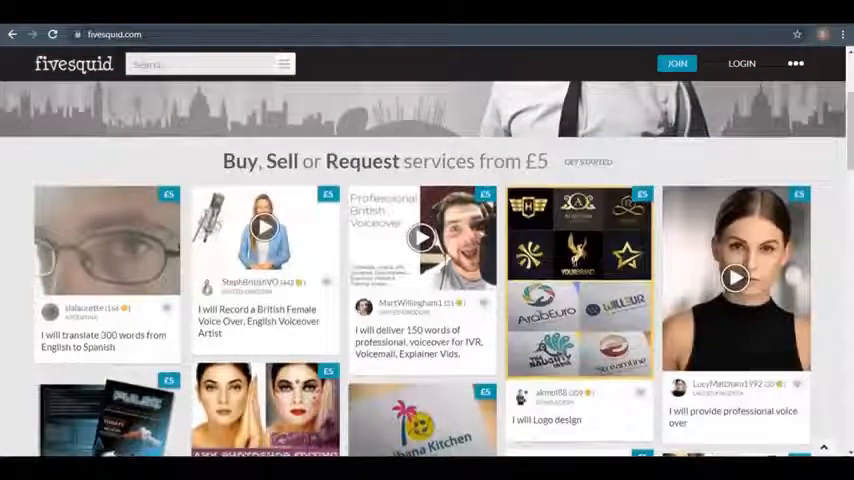
drag(224, 161, 522, 161)
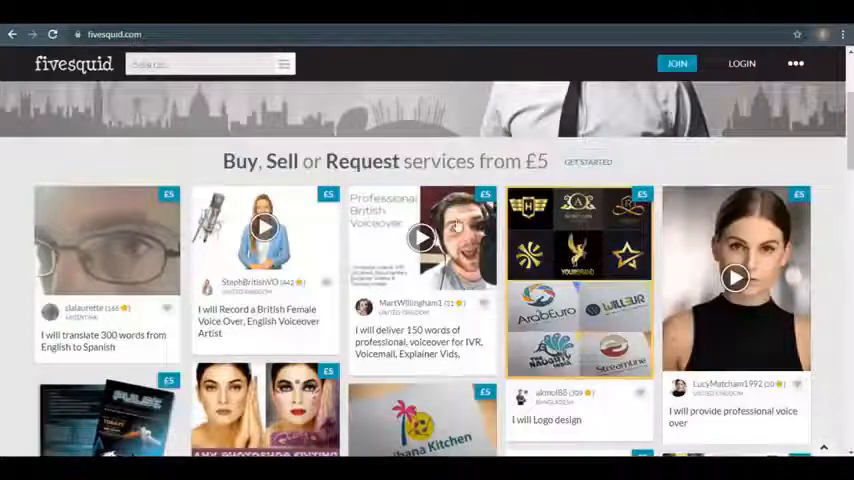
scroll(down, 3)
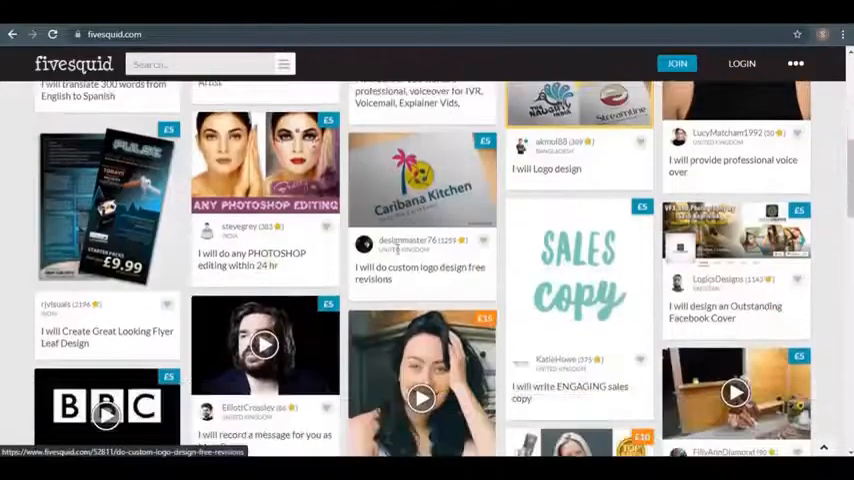
scroll(down, 3)
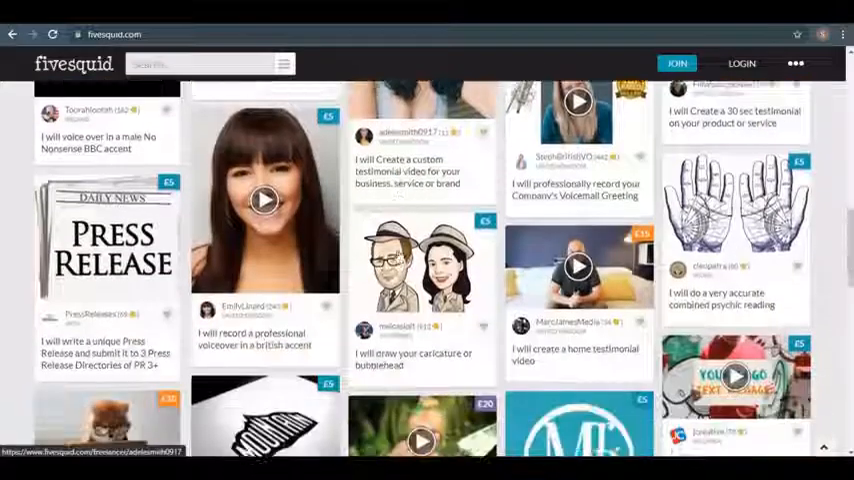
scroll(down, 3)
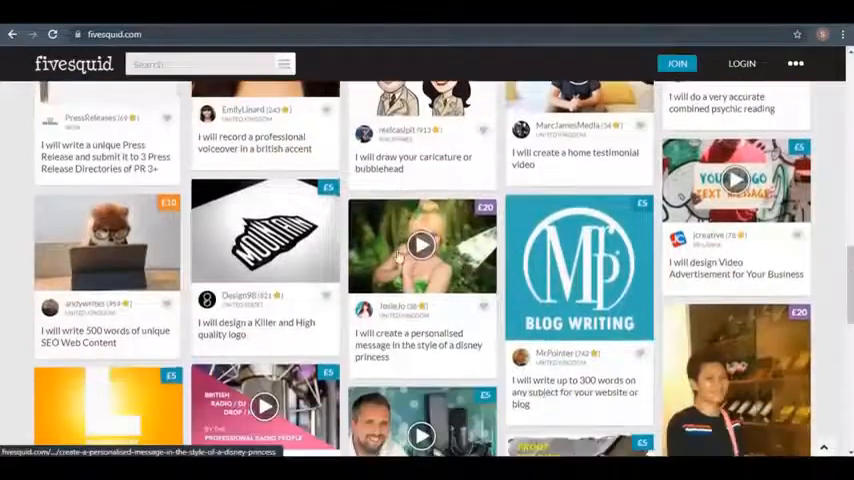
scroll(down, 3)
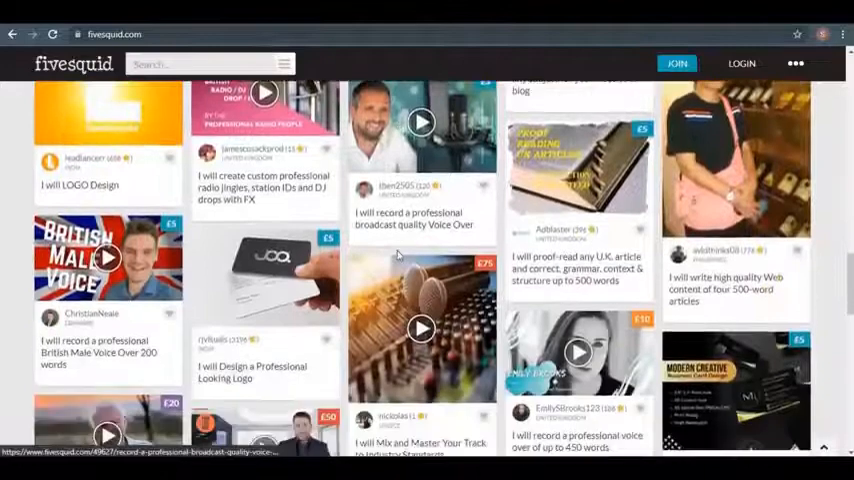
scroll(down, 3)
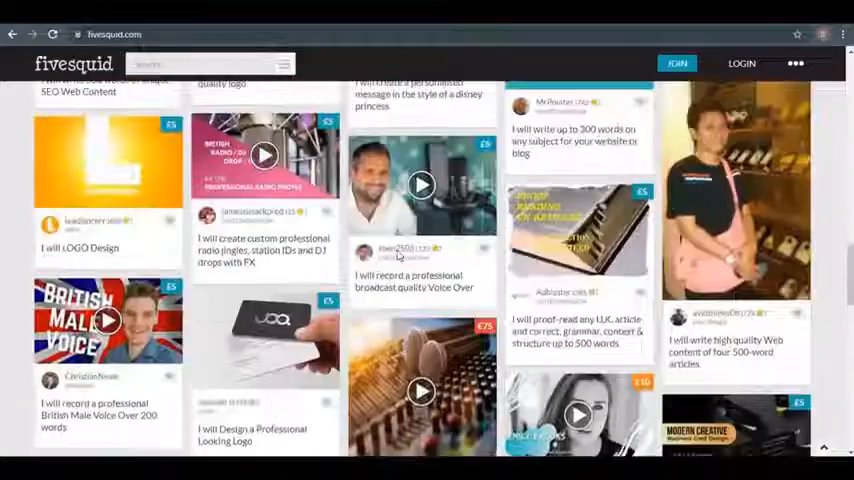
scroll(down, 3)
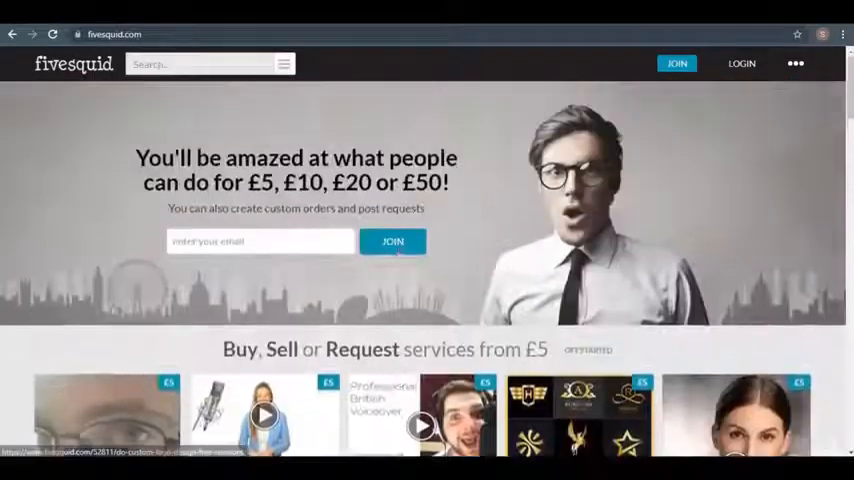
scroll(down, 3)
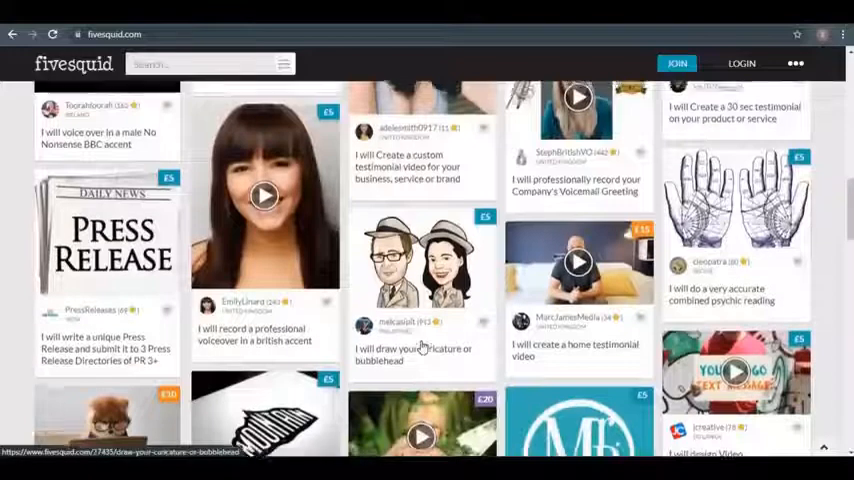
scroll(up, 3)
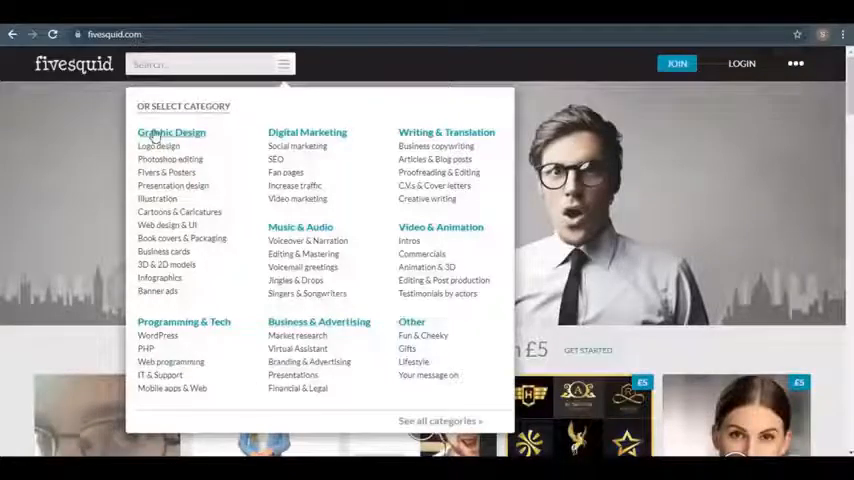
mouse_move(297, 198)
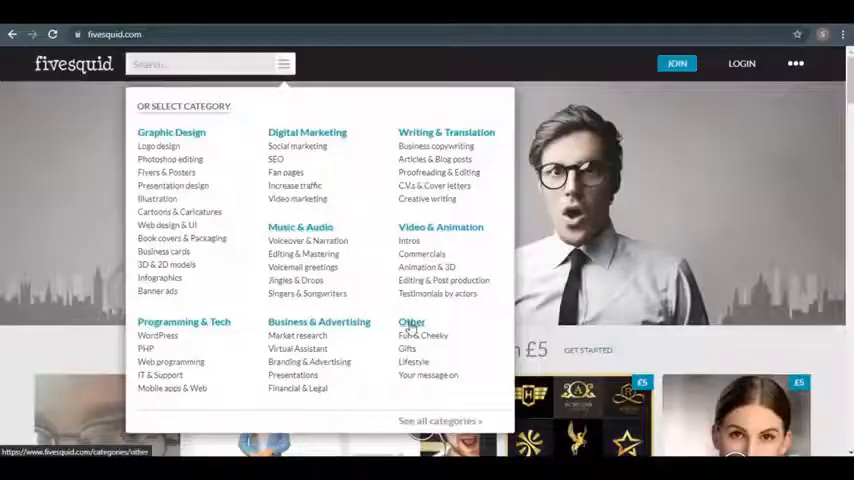
mouse_move(423, 375)
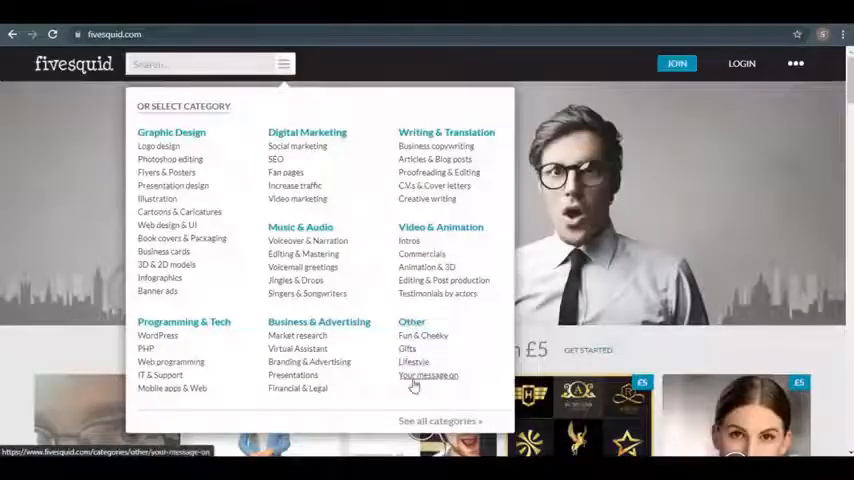
mouse_move(431, 385)
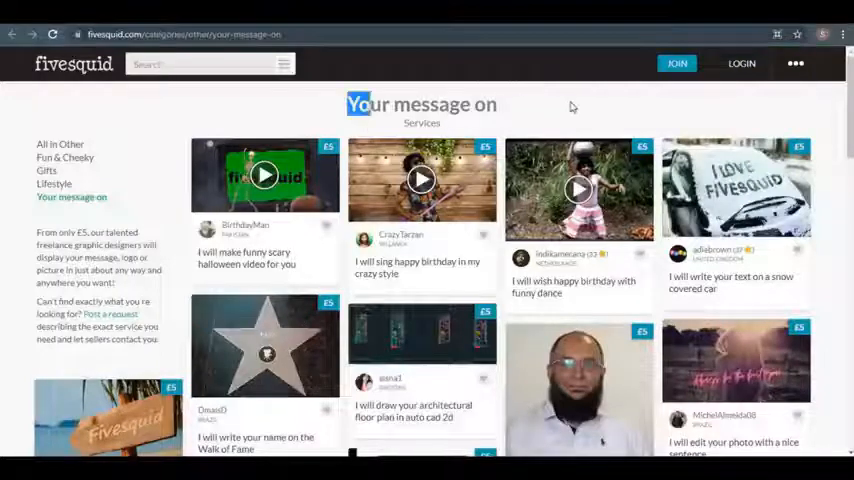
Step: Scroll the Your message on listings to the snow-covered car text gig and open it
scroll(down, 3)
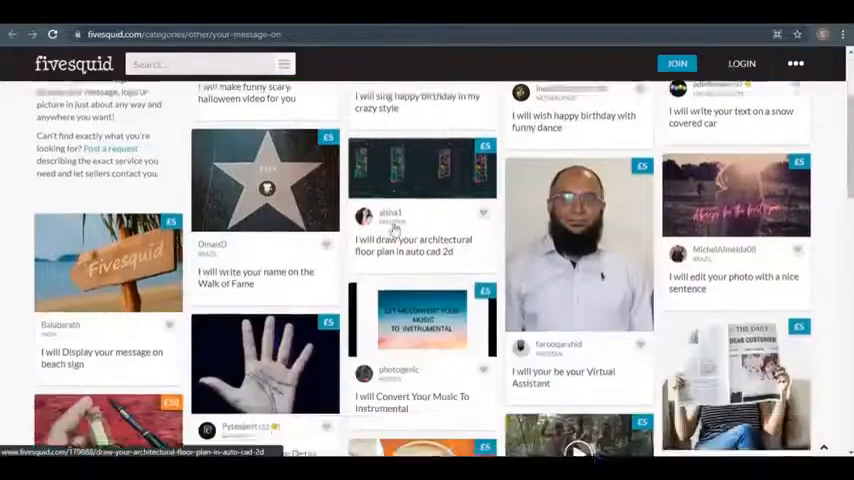
scroll(down, 3)
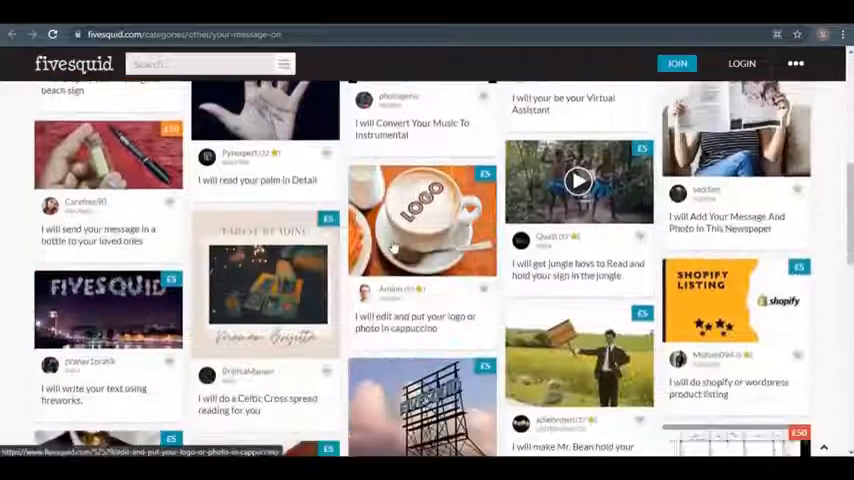
scroll(down, 3)
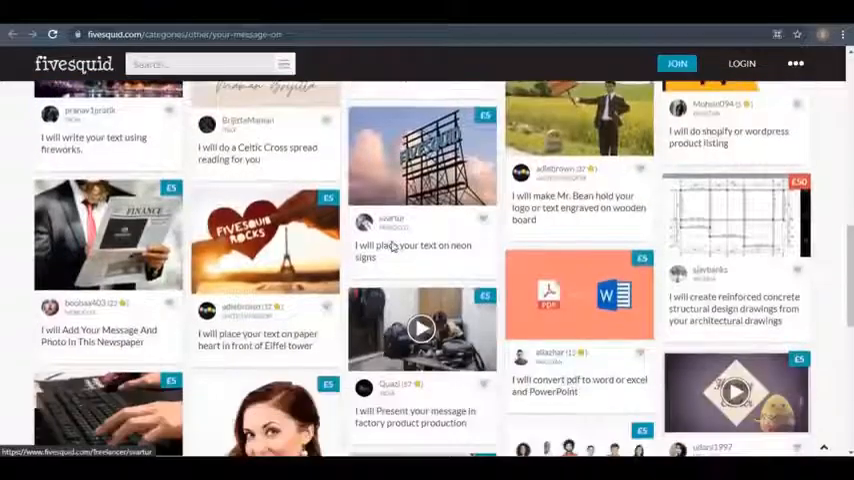
scroll(down, 3)
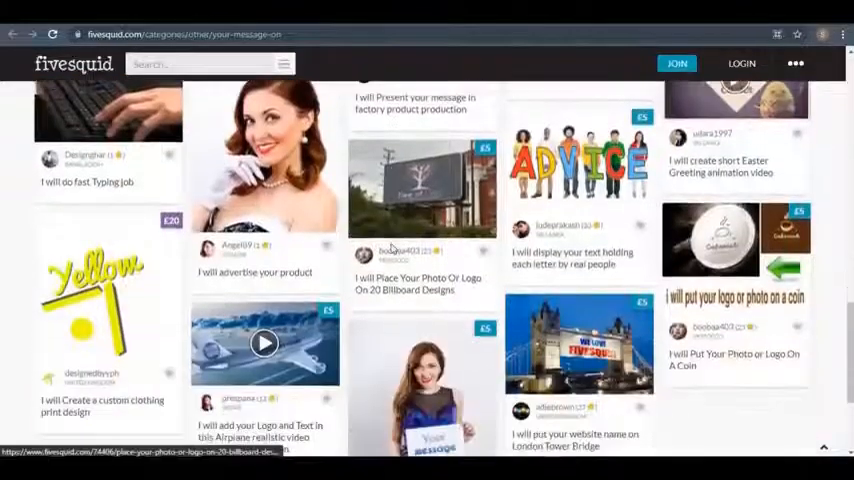
scroll(down, 3)
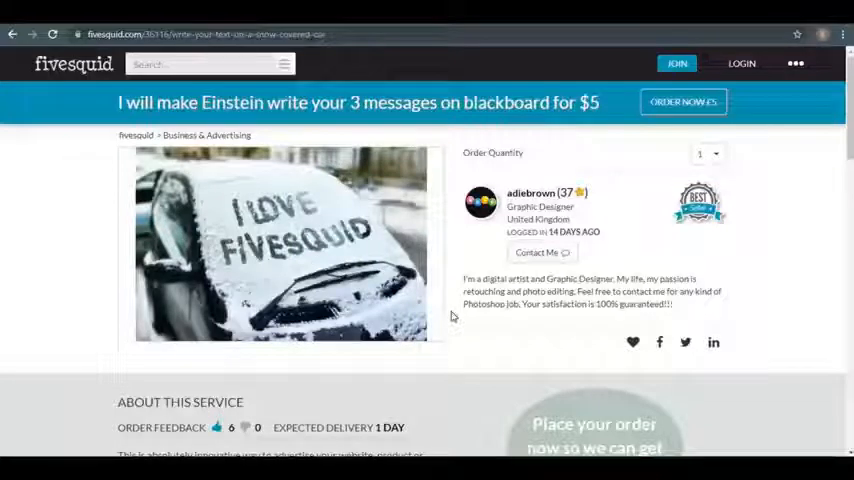
Step: Scroll the snow-car gig page and select its About this service description
scroll(down, 3)
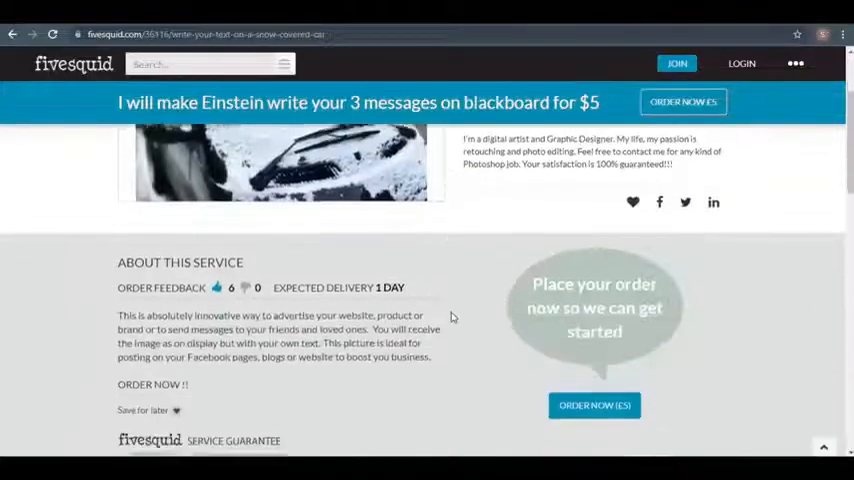
scroll(down, 3)
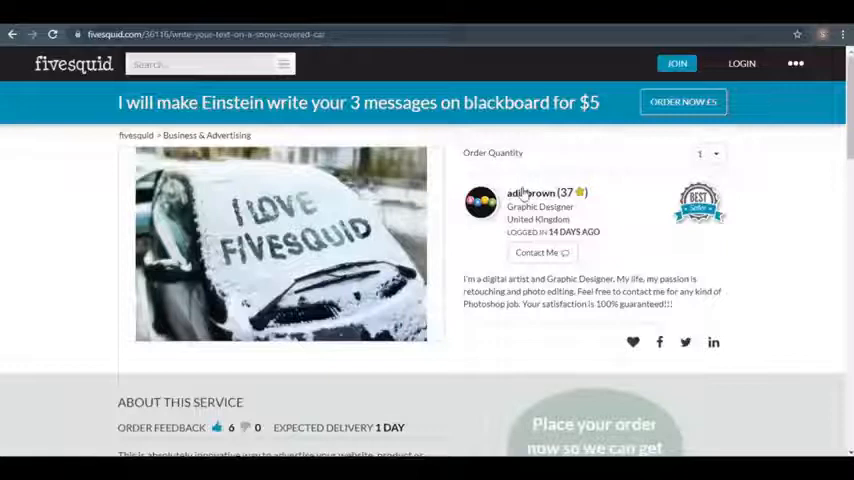
mouse_move(450, 281)
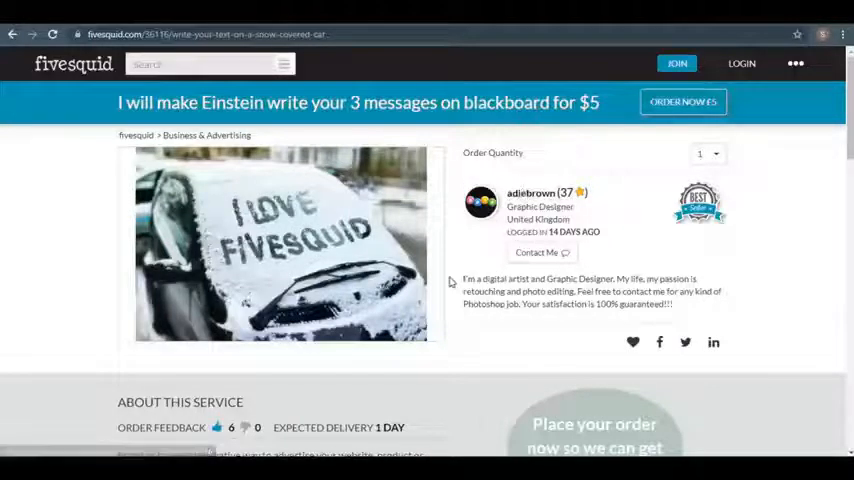
scroll(down, 3)
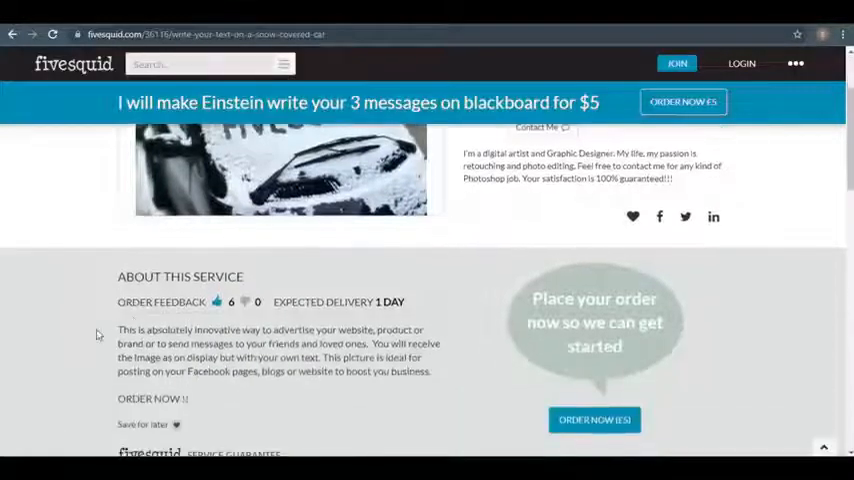
drag(117, 329, 432, 371)
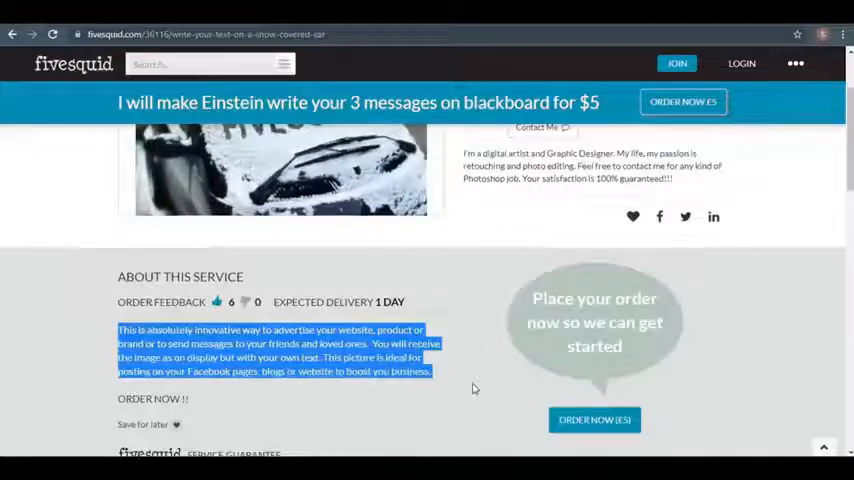
scroll(up, 3)
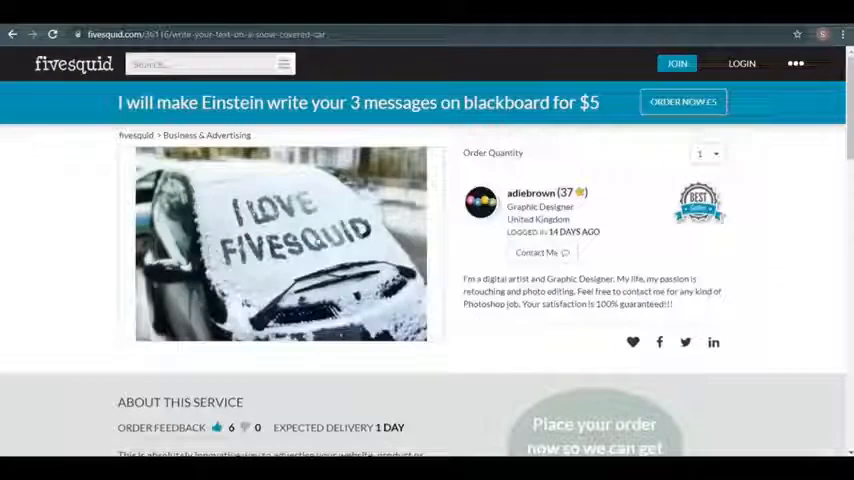
mouse_move(478, 250)
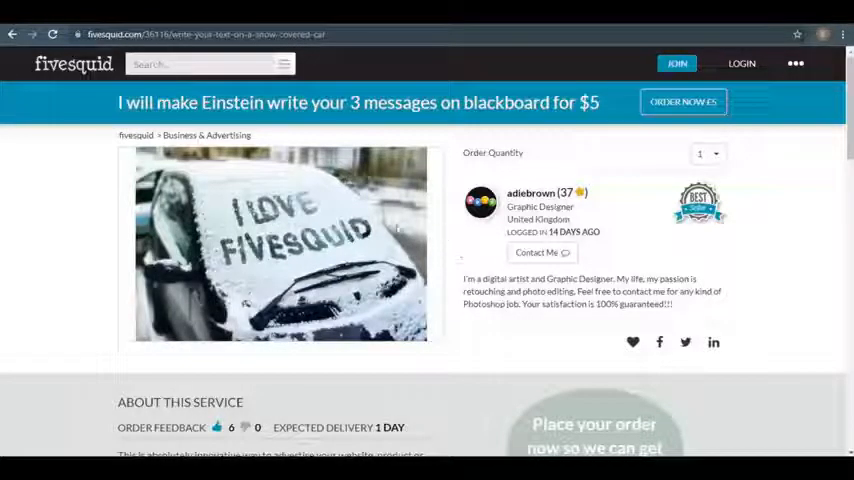
click(531, 192)
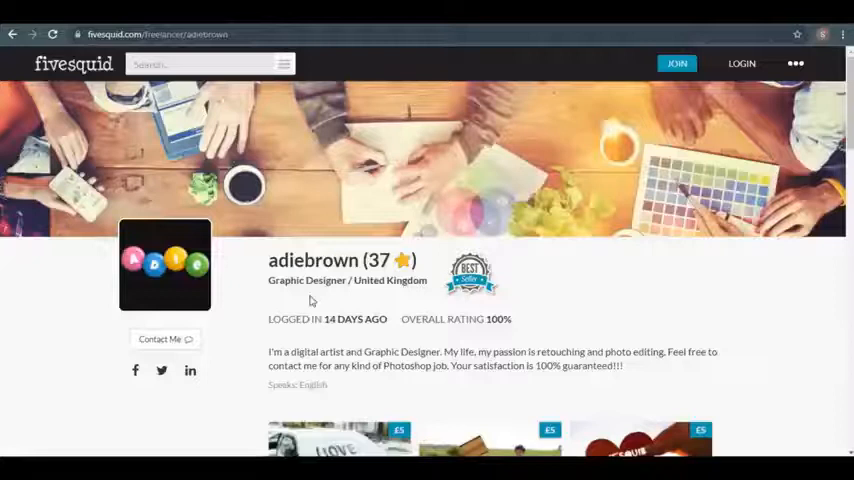
scroll(down, 3)
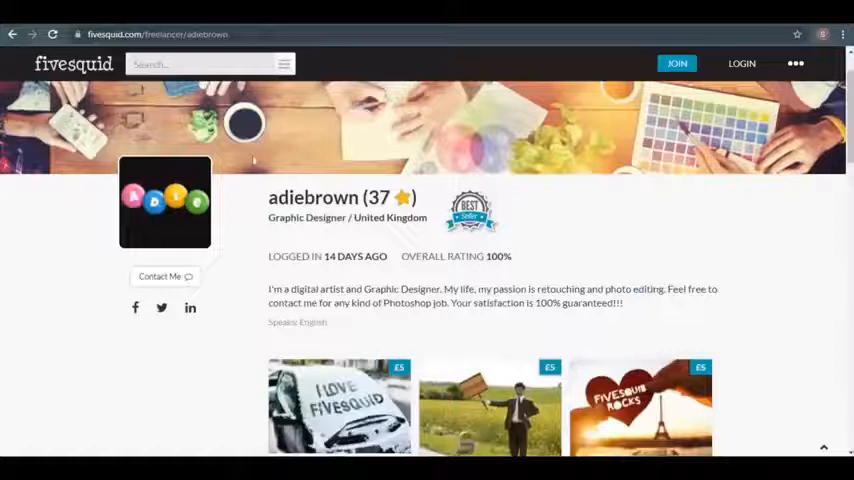
click(340, 412)
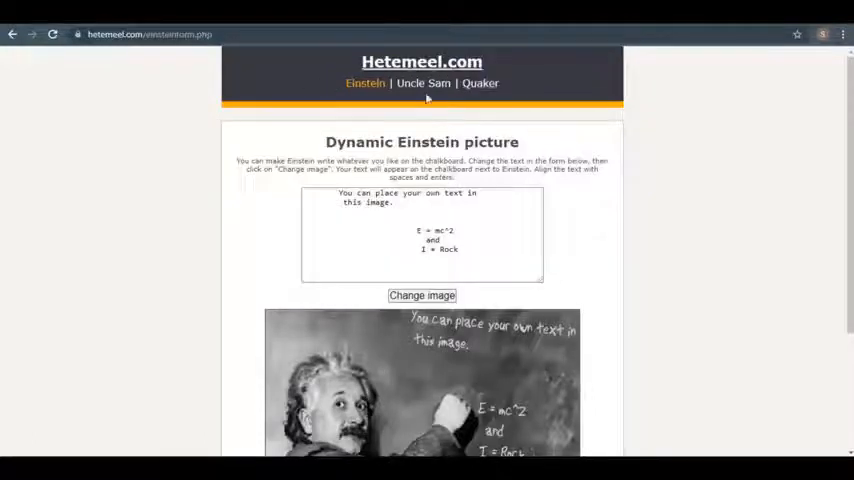
mouse_move(415, 160)
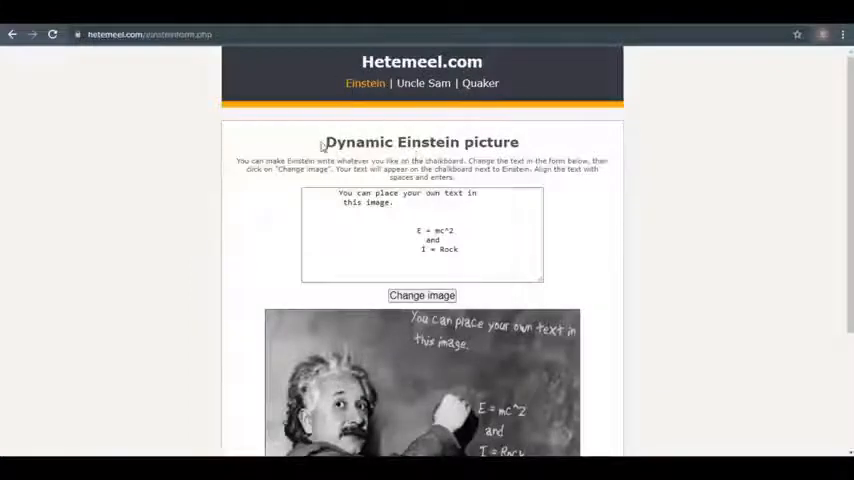
mouse_move(579, 222)
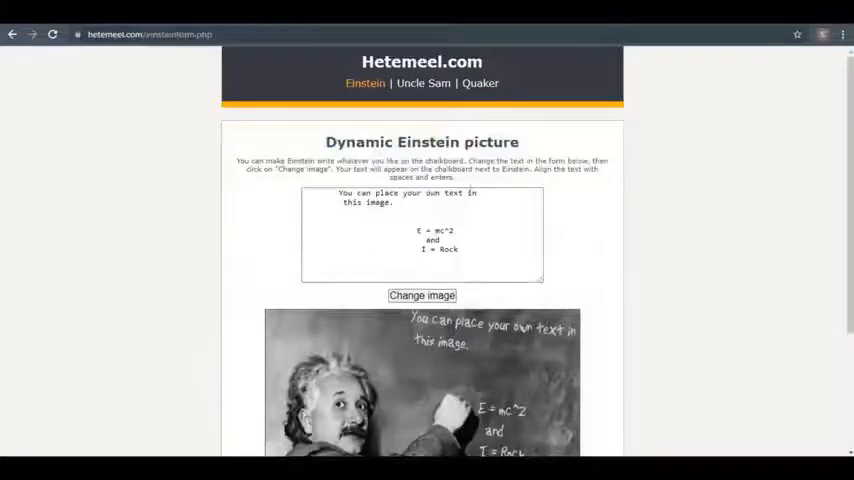
Step: Scroll through Hetemeel's Einstein text form and the default chalkboard picture
scroll(down, 3)
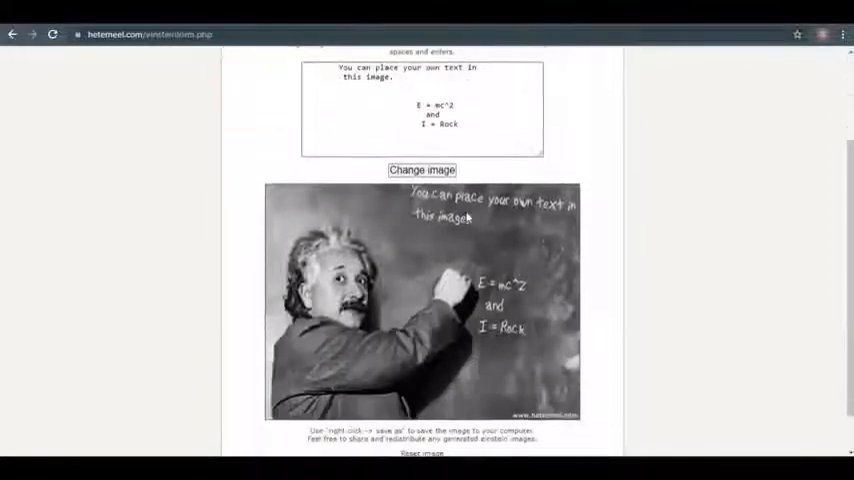
scroll(down, 3)
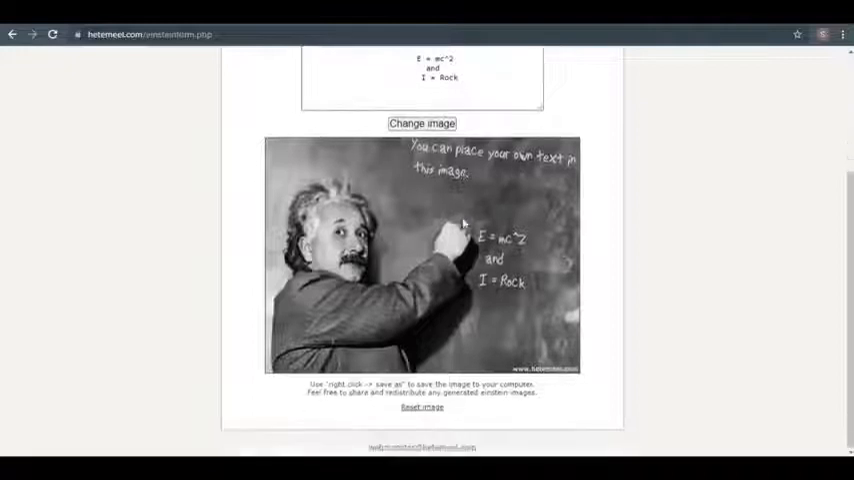
scroll(up, 3)
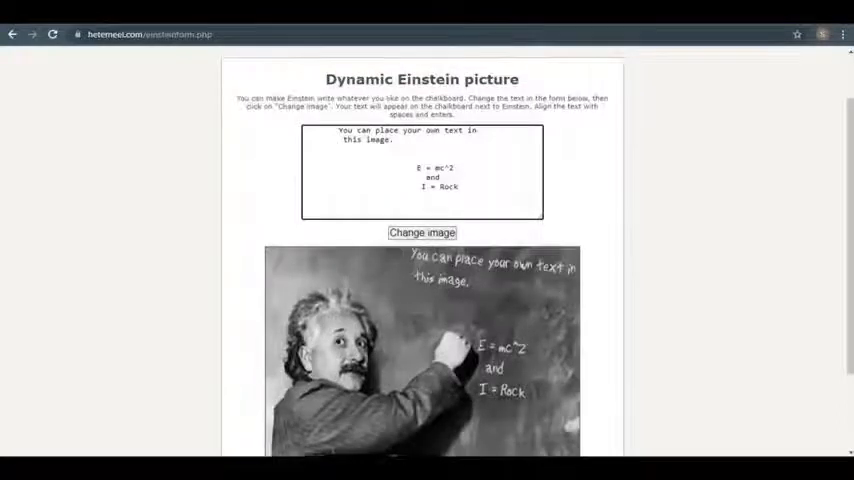
Step: Regenerate Einstein's chalkboard so it reads 'Welcome to Everyday Money'
click(422, 232)
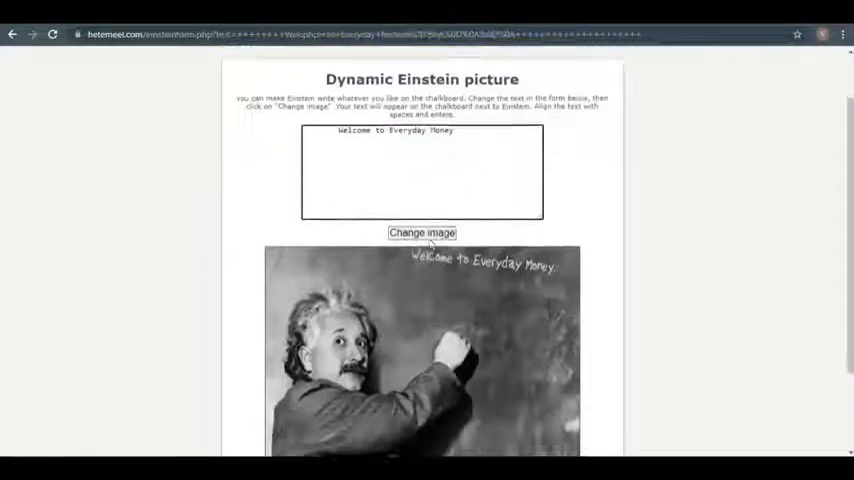
click(422, 232)
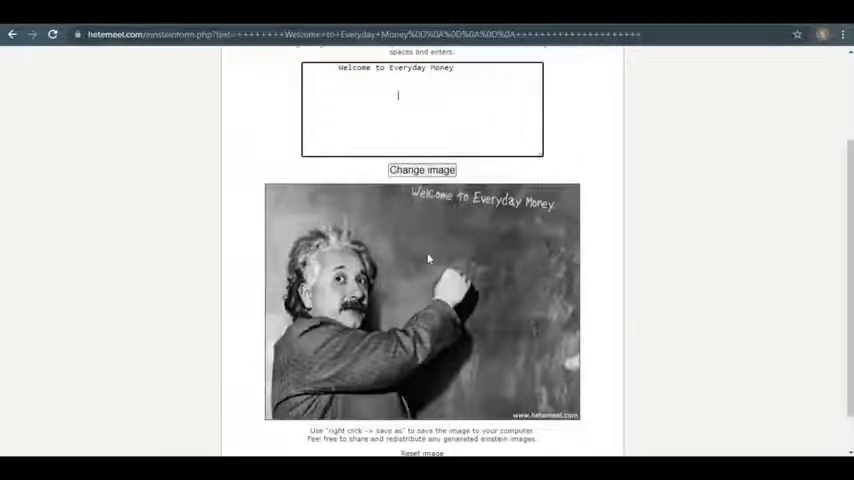
scroll(up, 3)
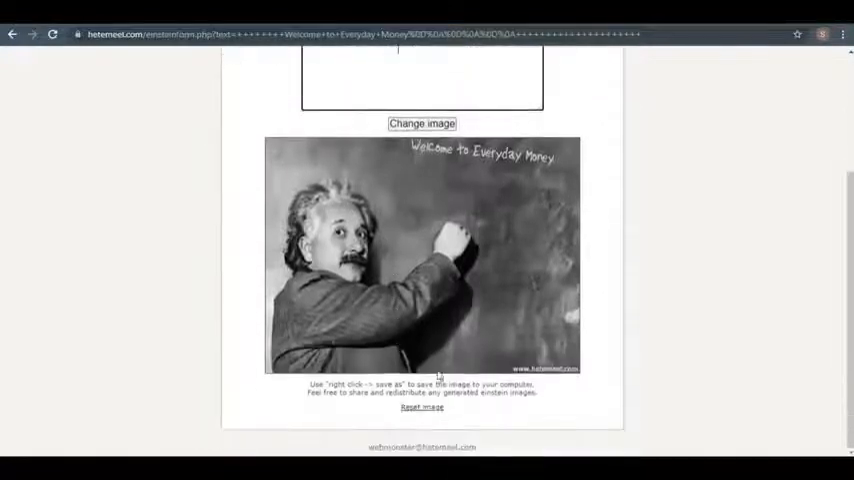
scroll(up, 3)
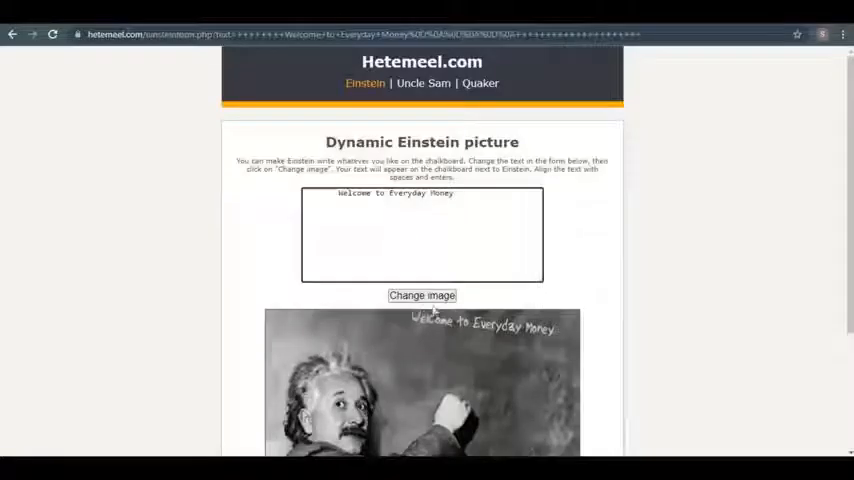
scroll(down, 3)
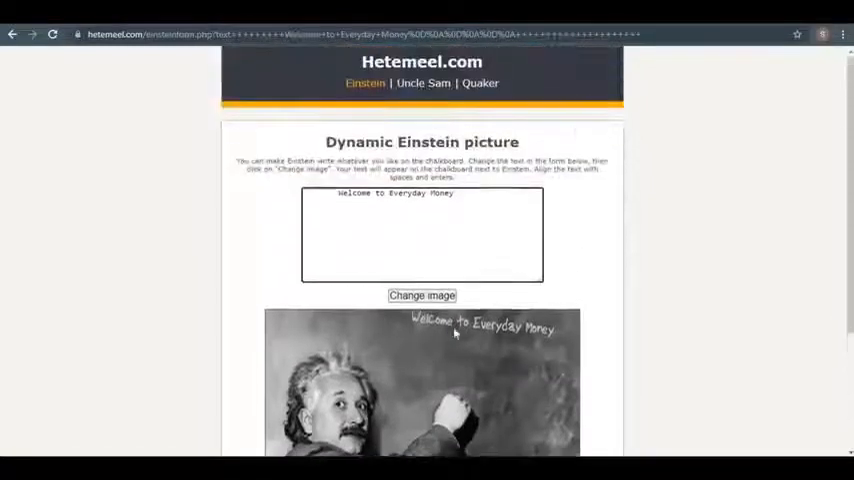
click(398, 221)
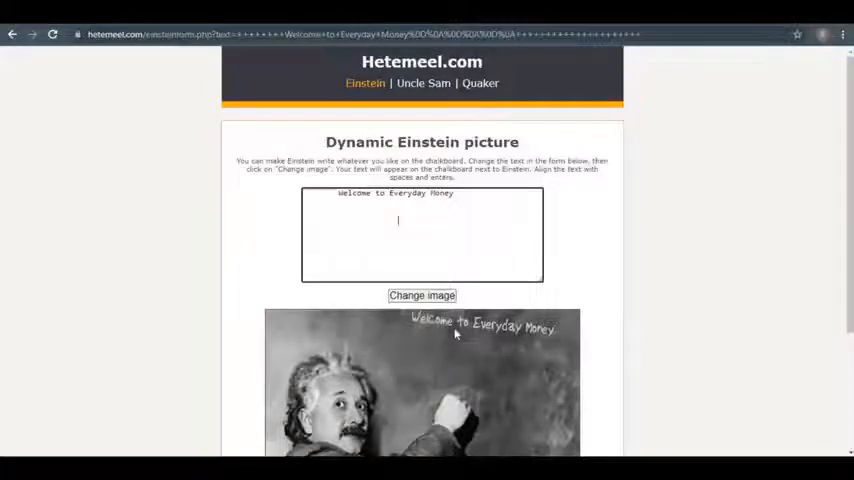
scroll(down, 3)
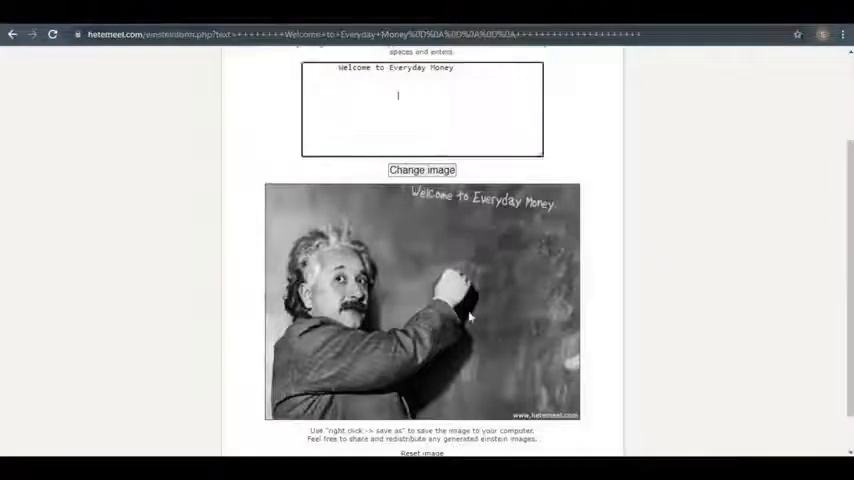
scroll(up, 3)
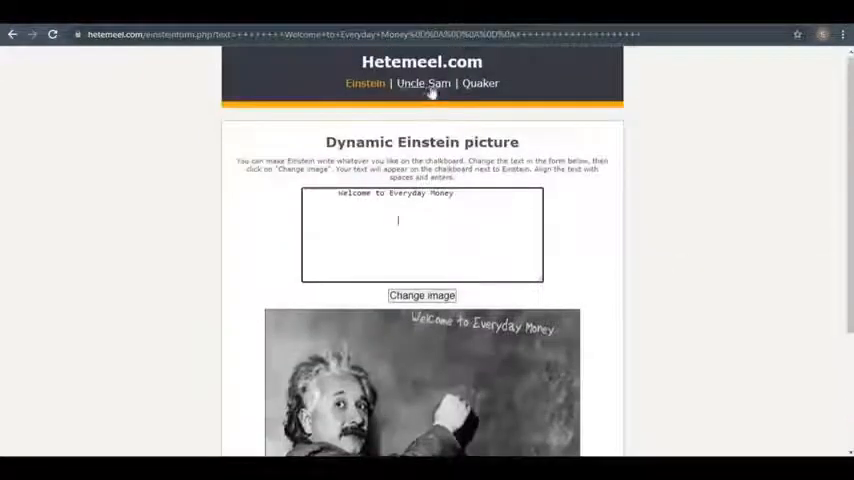
mouse_move(480, 83)
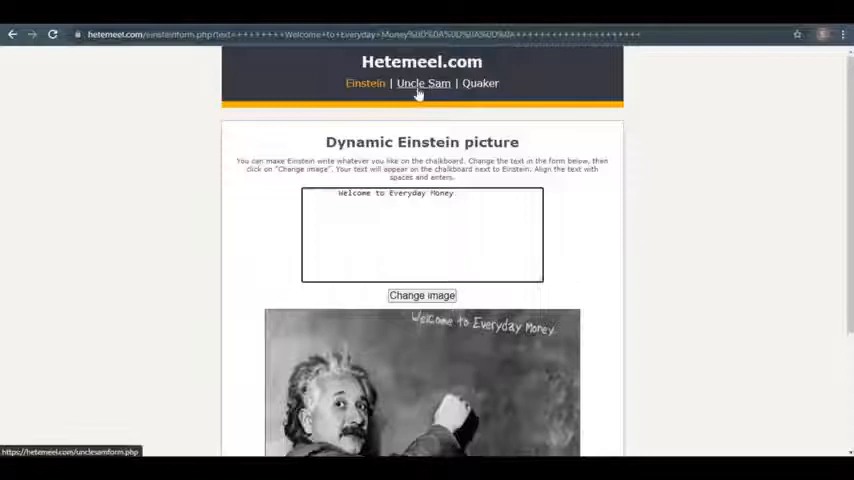
Step: Switch to the Uncle Sam 'I WANT YOU' poster and scroll through its page
click(423, 83)
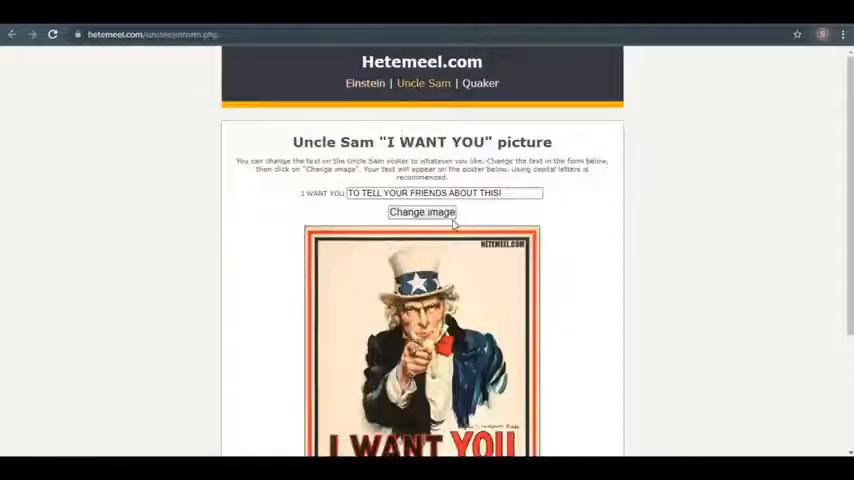
scroll(down, 3)
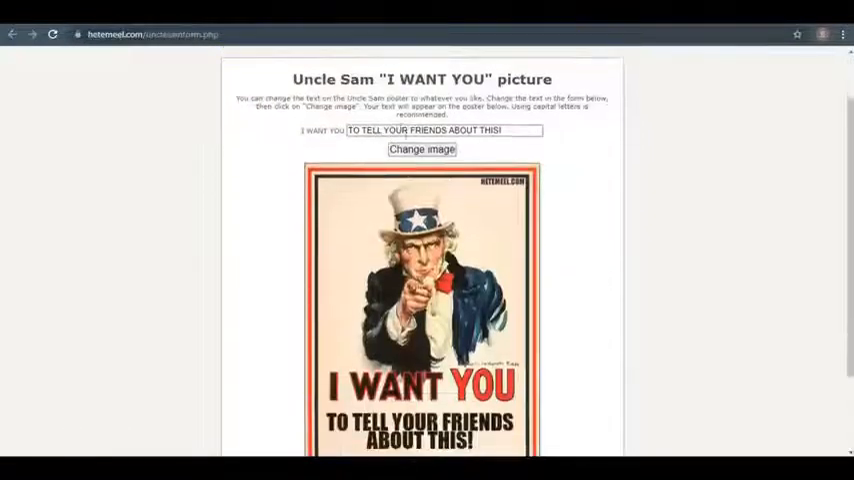
scroll(down, 3)
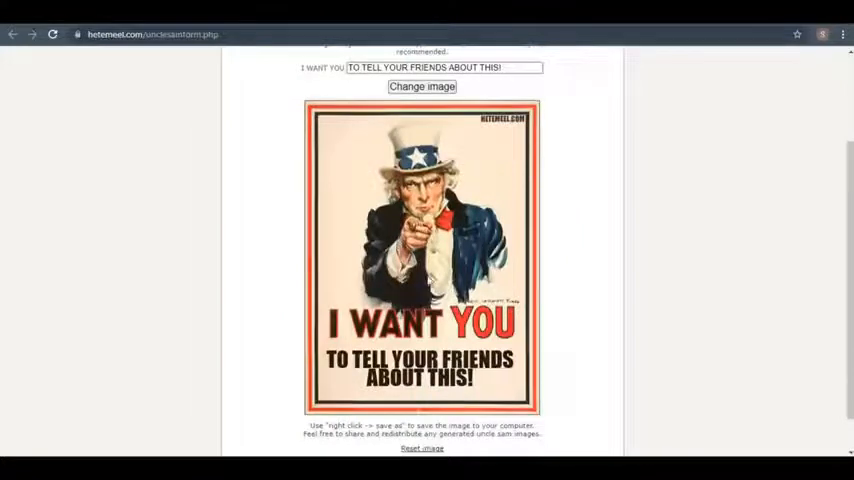
scroll(up, 3)
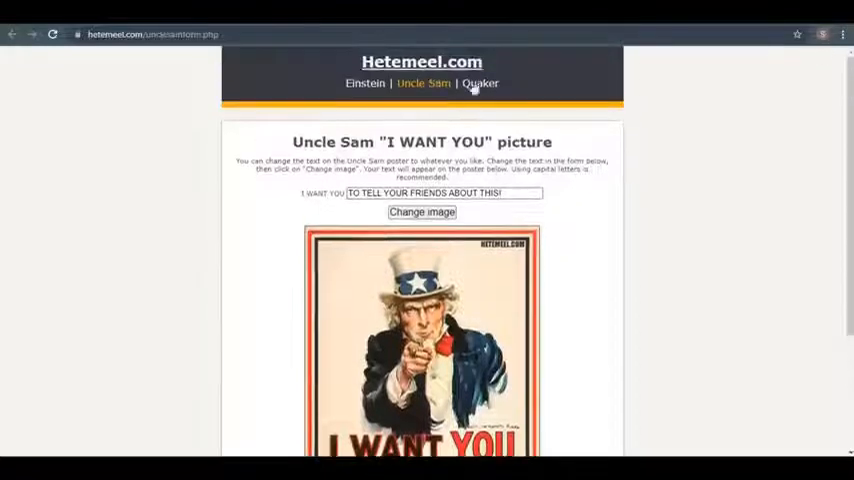
Step: Switch to the laughing Quaker guy picture with caption 'I'M CREATING DYNAMIC IMAGES!!1!'
click(480, 83)
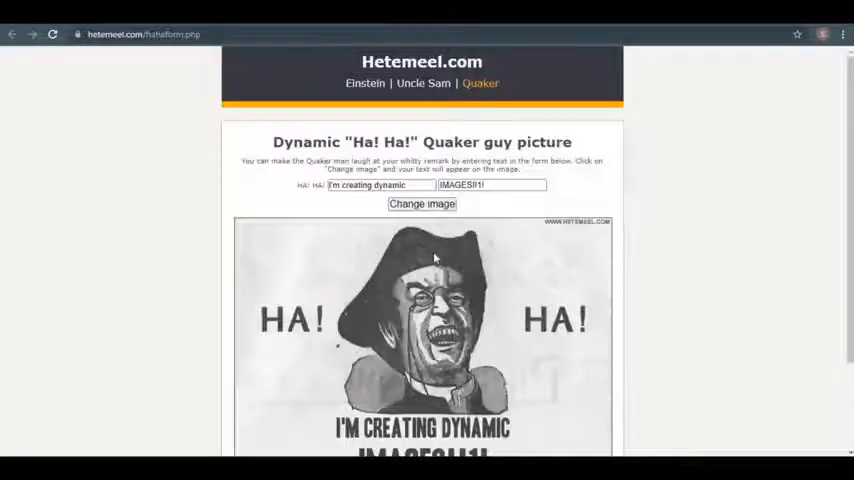
mouse_move(465, 273)
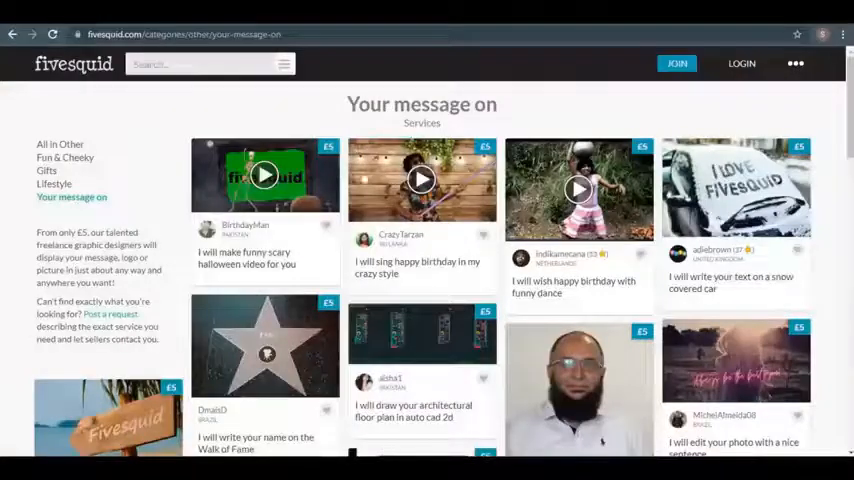
scroll(down, 3)
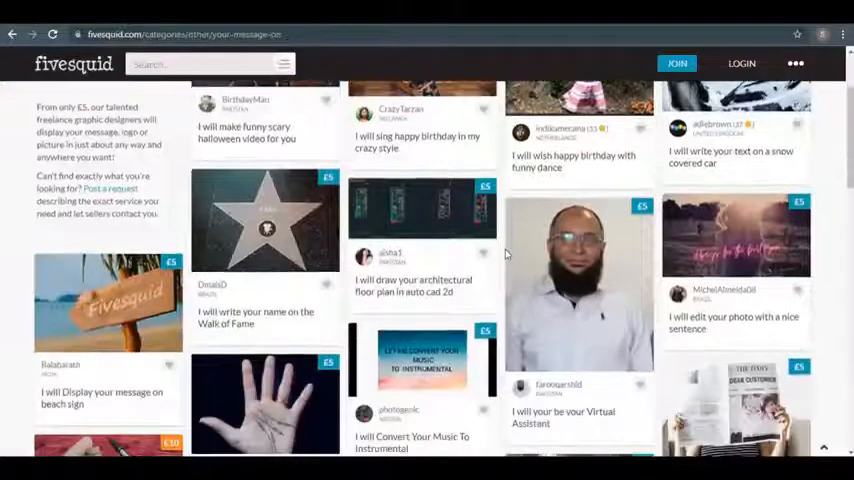
scroll(down, 3)
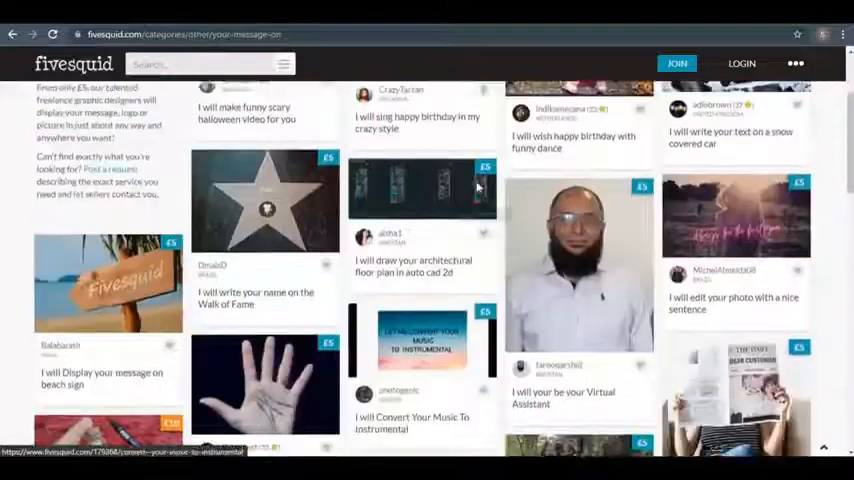
scroll(up, 3)
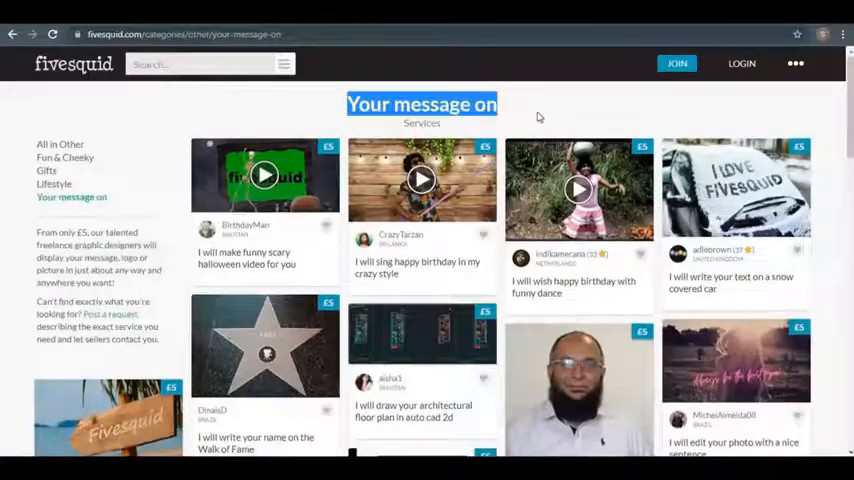
scroll(down, 3)
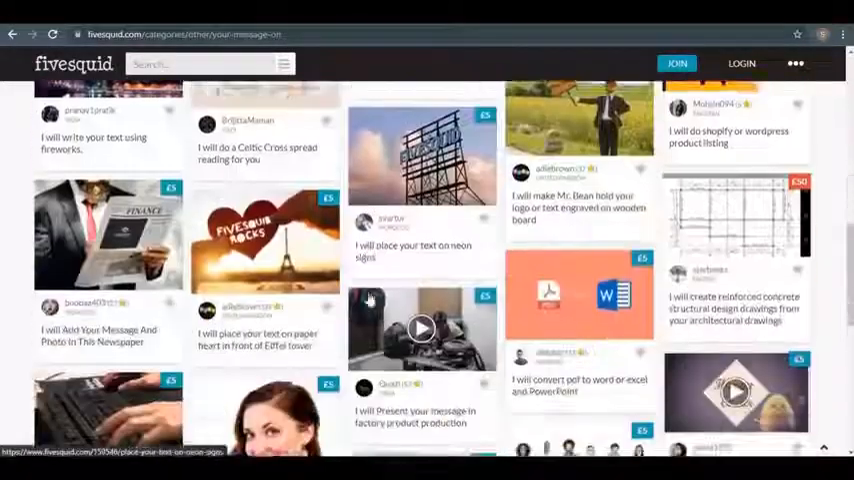
scroll(down, 3)
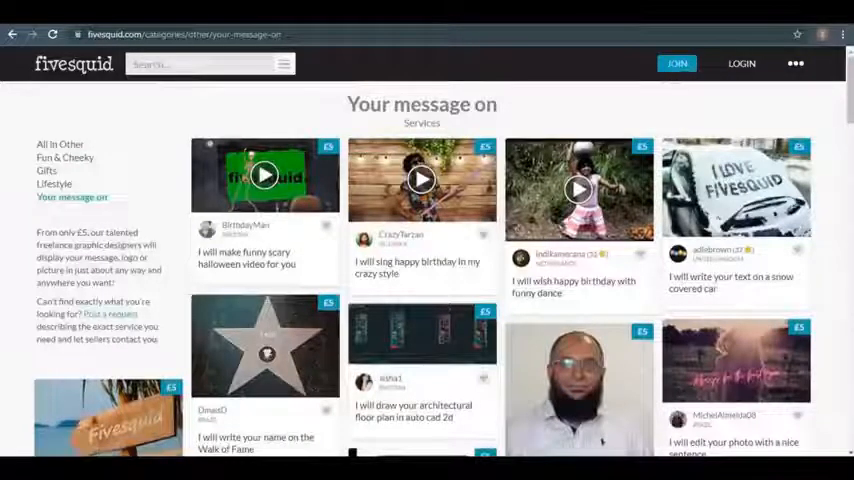
Step: View Fivesquid's JOIN sign-up form, then search Fiverr for 'Einstein your message on'
click(676, 63)
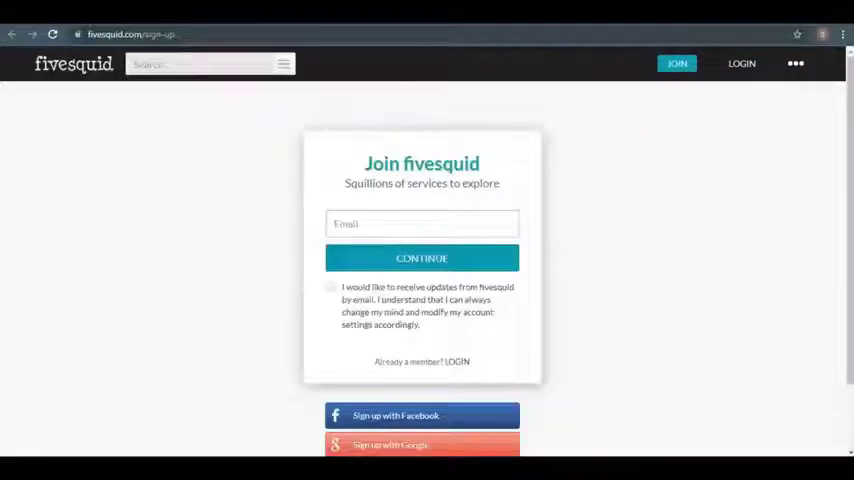
click(421, 224)
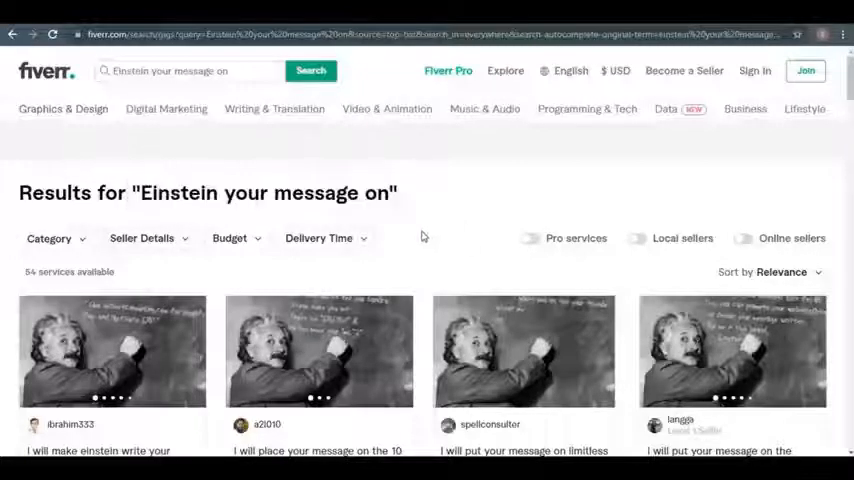
Step: Scroll Fiverr's Einstein chalkboard gigs, then Fivesquid's Your message on listings
scroll(down, 3)
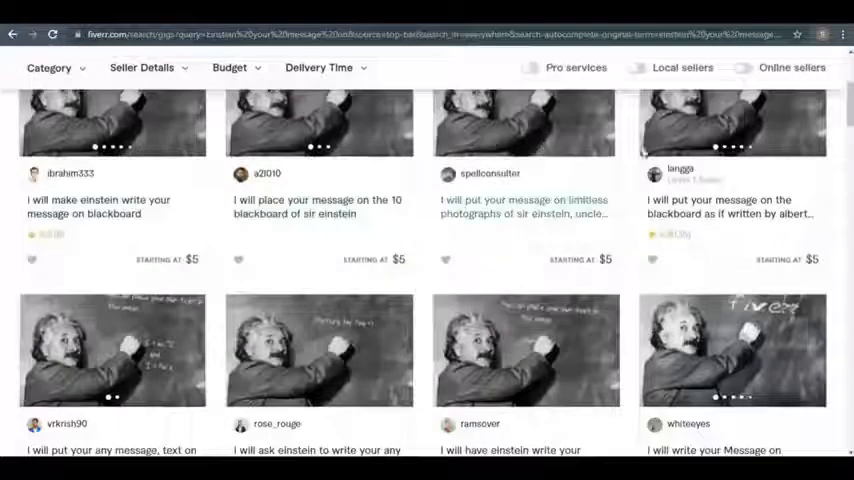
scroll(down, 3)
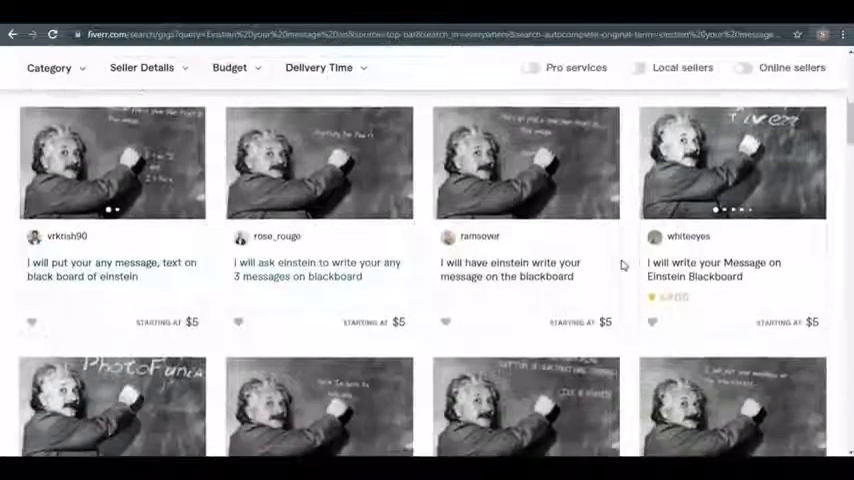
scroll(down, 3)
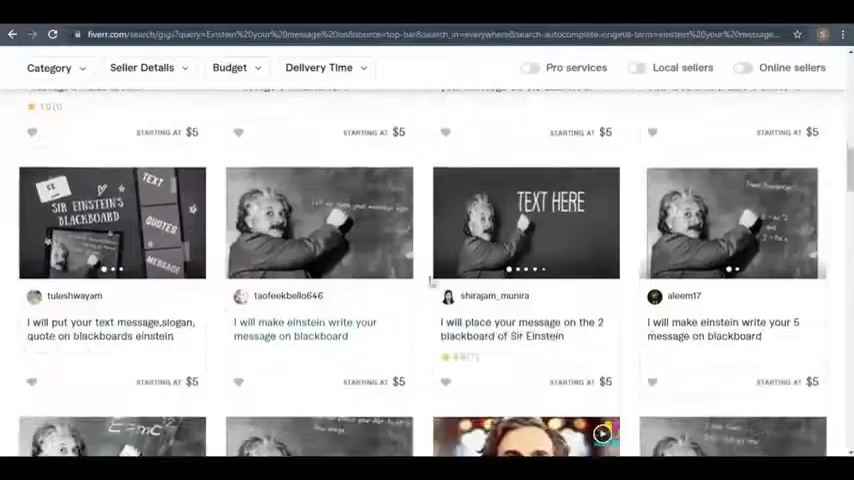
scroll(down, 3)
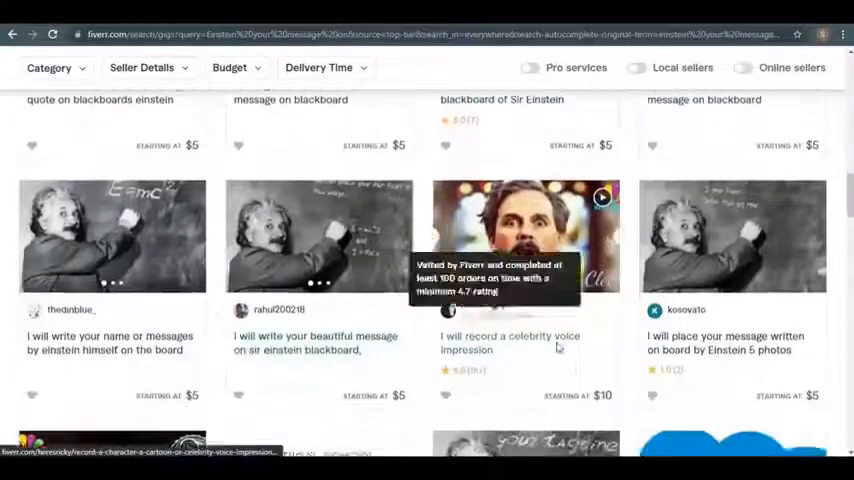
scroll(down, 3)
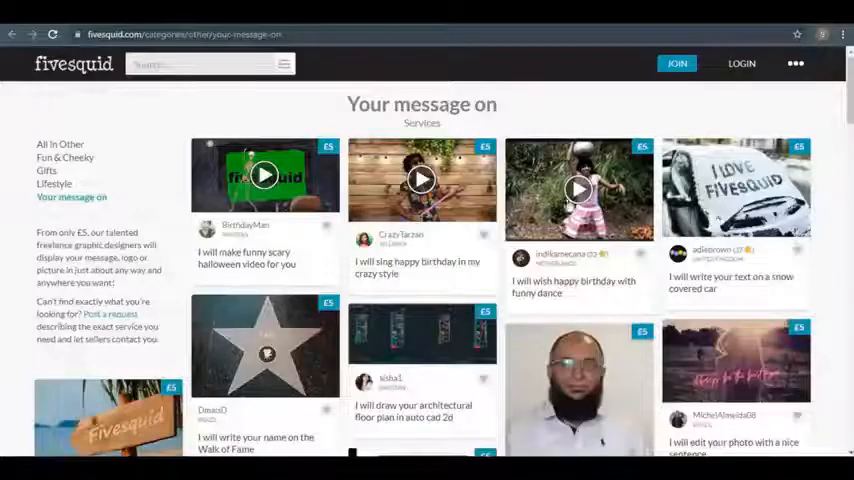
scroll(down, 3)
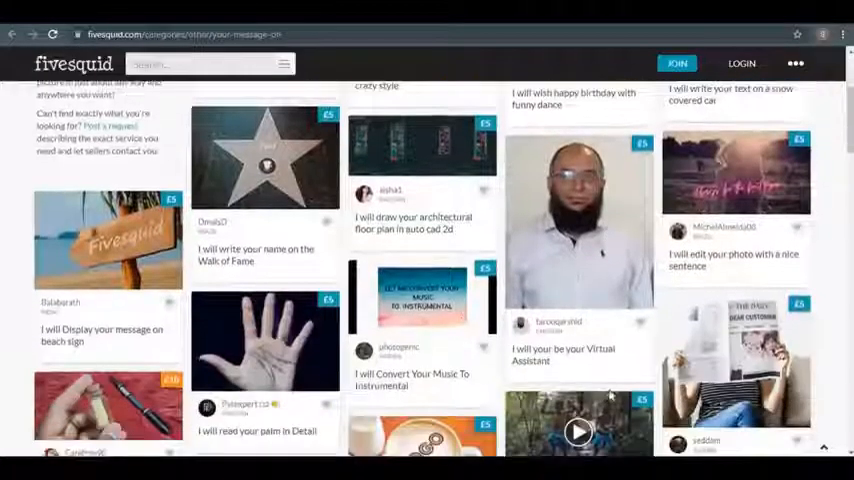